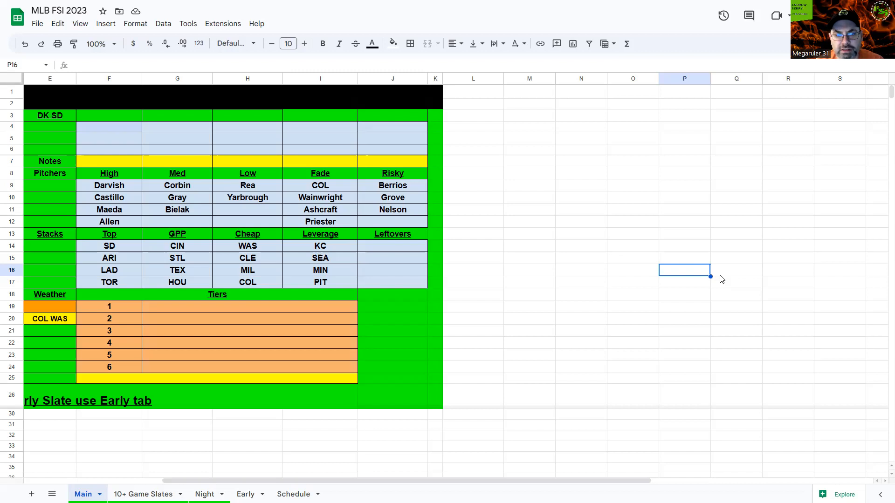
mouse_move(725, 276)
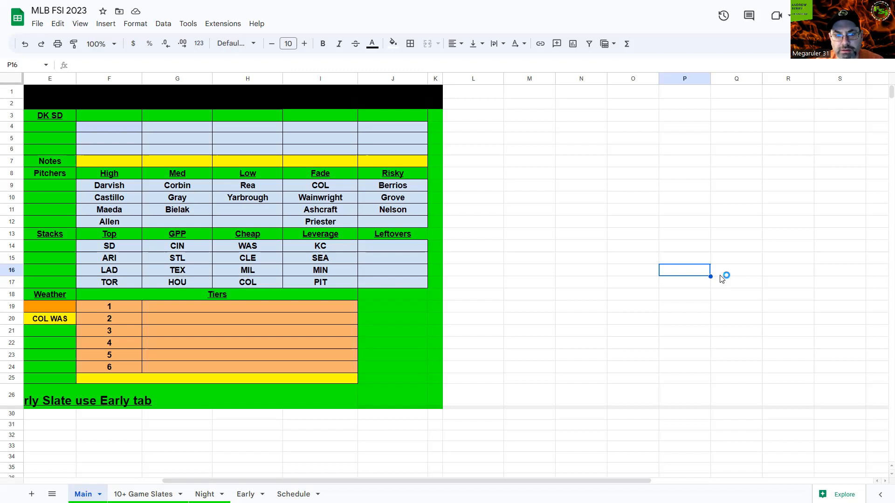
mouse_move(722, 278)
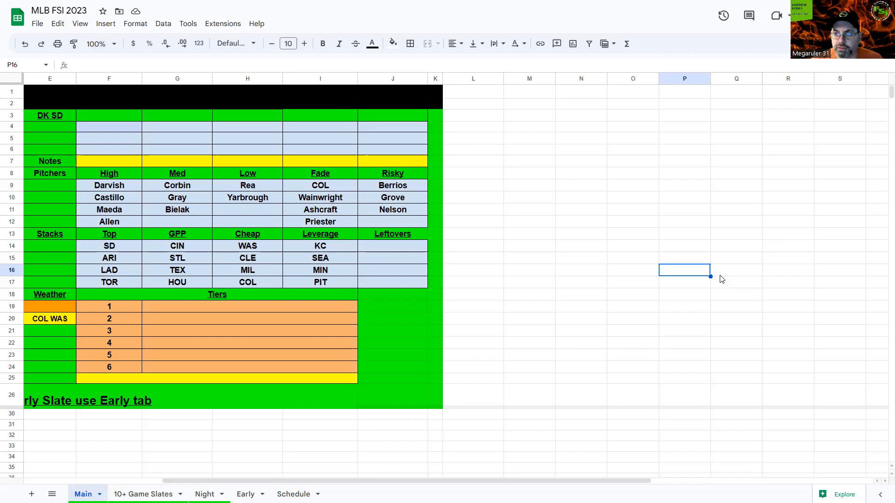
mouse_move(222, 224)
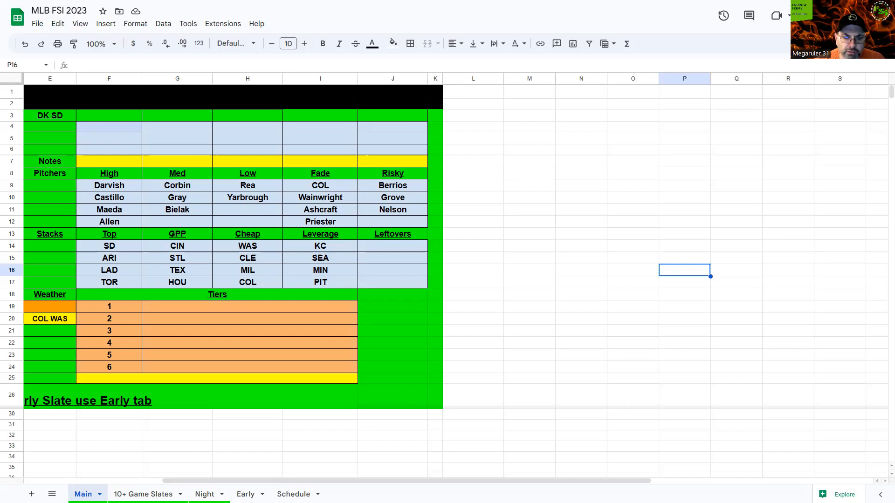
mouse_move(639, 479)
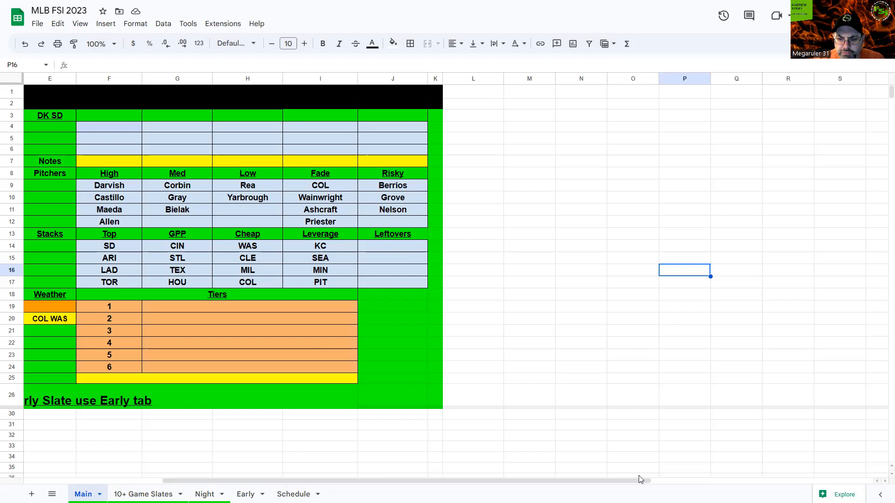
scroll("left", 3)
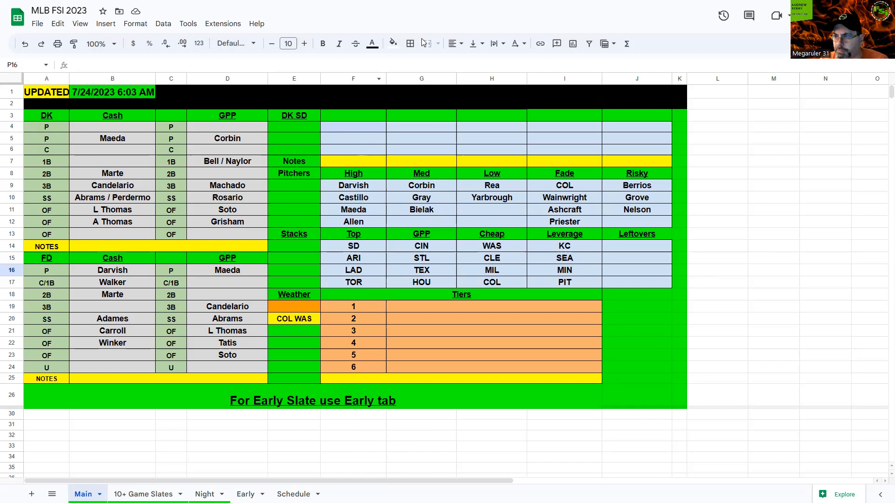
mouse_move(424, 25)
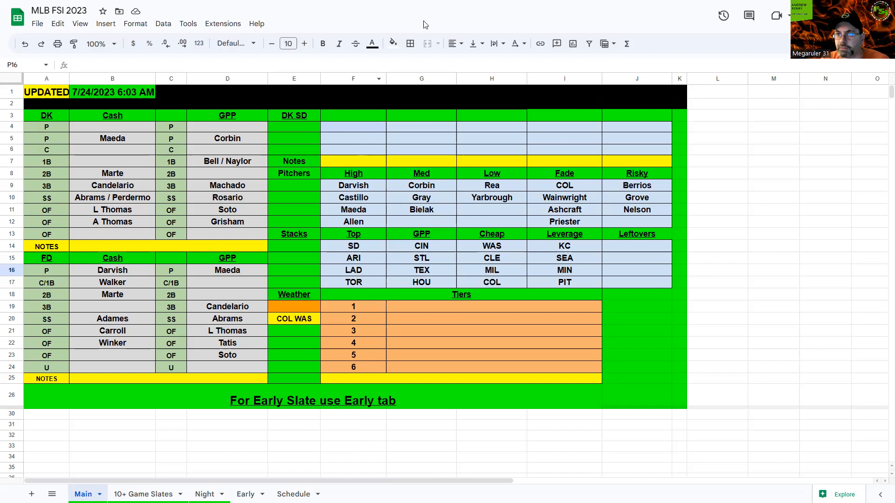
mouse_move(628, 10)
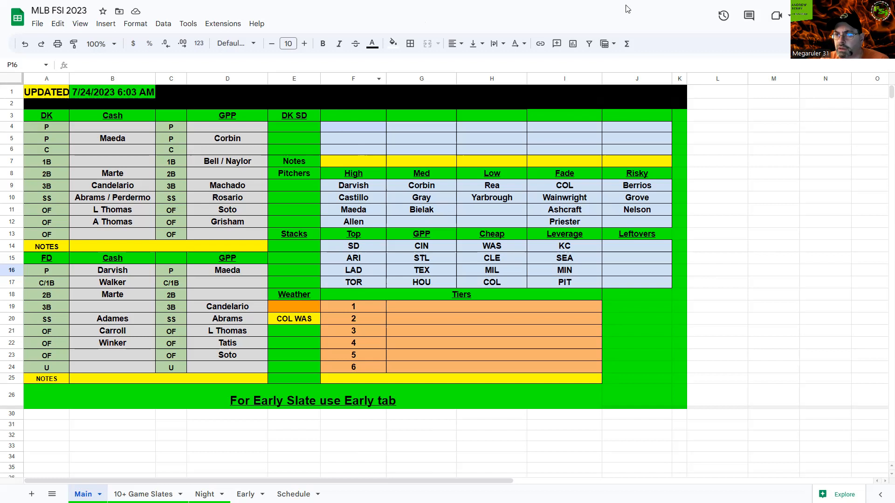